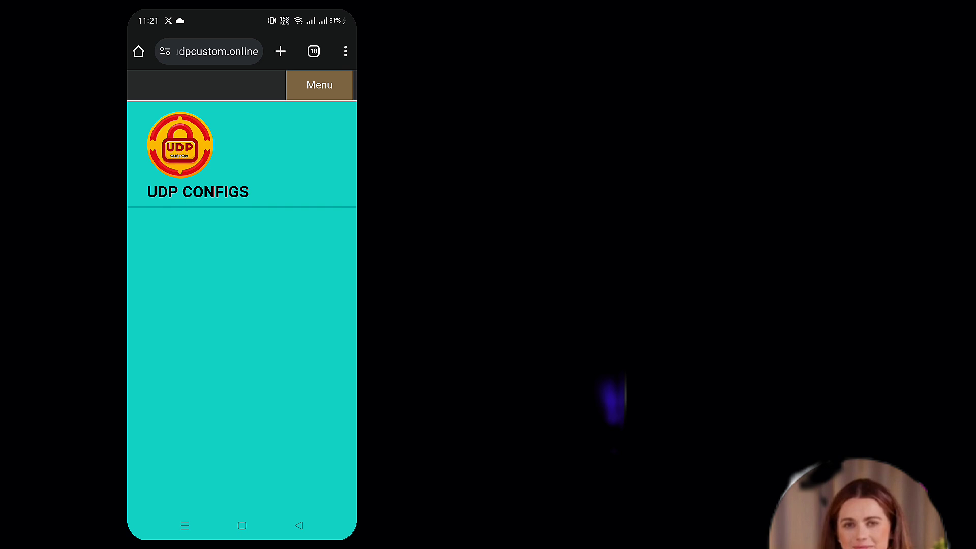
Step: Fill the Premium SSH SSL Create Server form with a username and password and tick reCAPTCHA
left_click(319, 85)
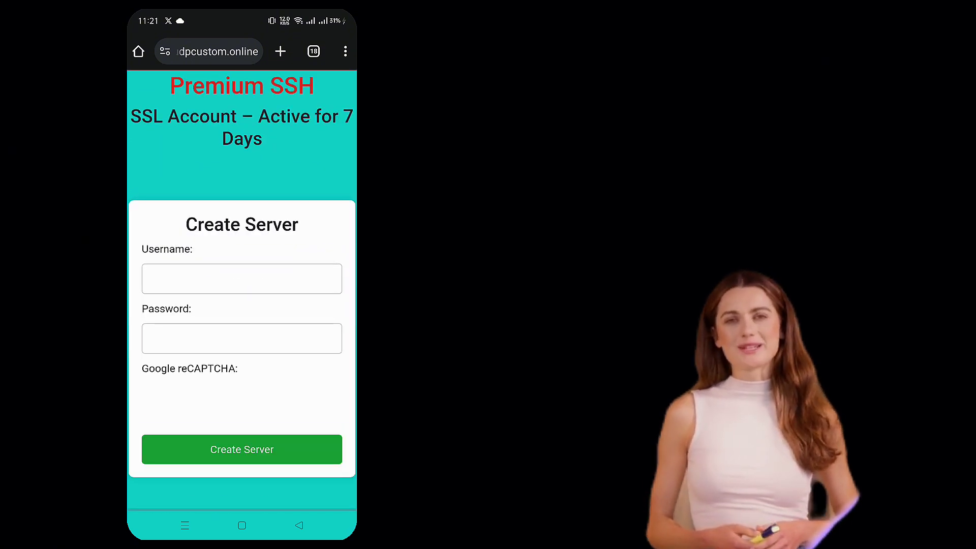
type("f")
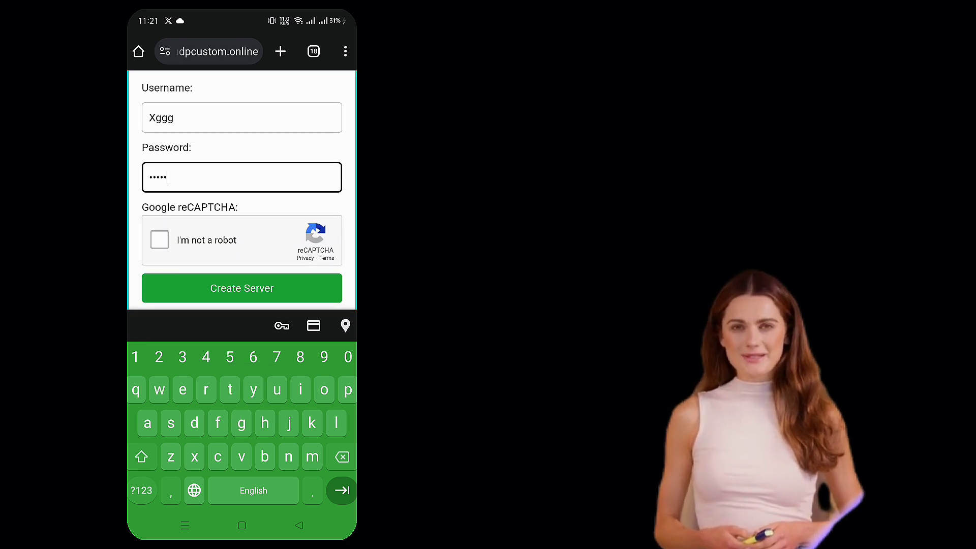
left_click(158, 240)
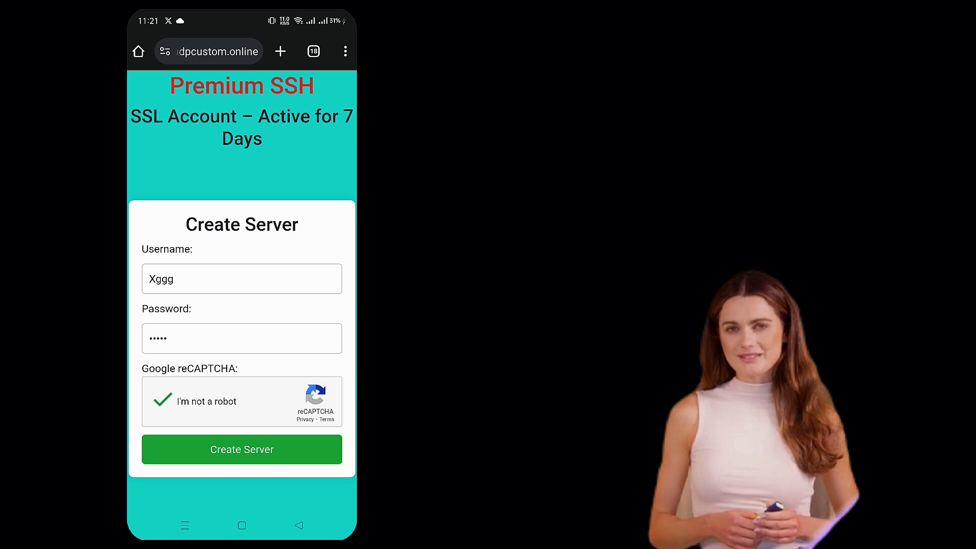
Step: Create the SSH server account and copy its host address from Server Information
left_click(242, 450)
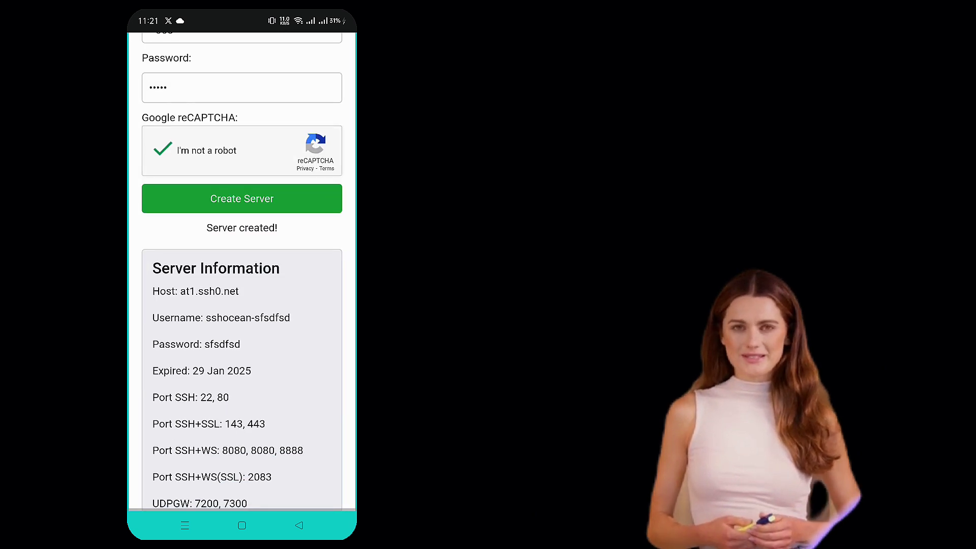
double_click(210, 291)
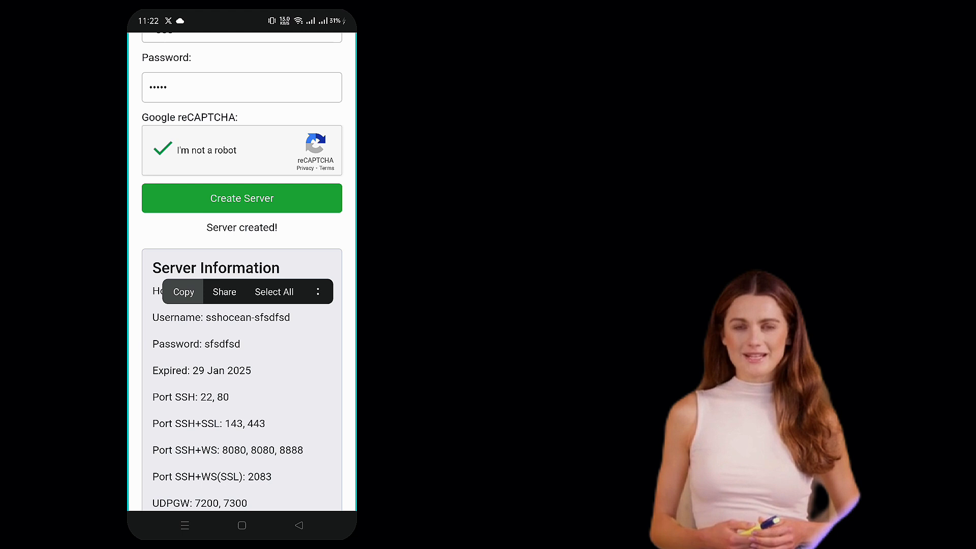
double_click(222, 344)
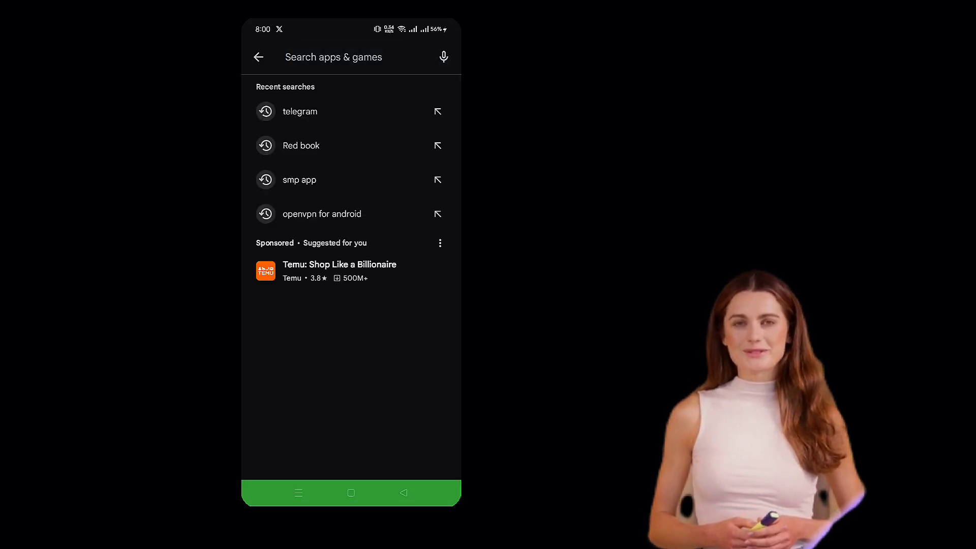
Step: Search the Play Store for 'so' and bring up SocksIP Tunnel at its start screen
type("so")
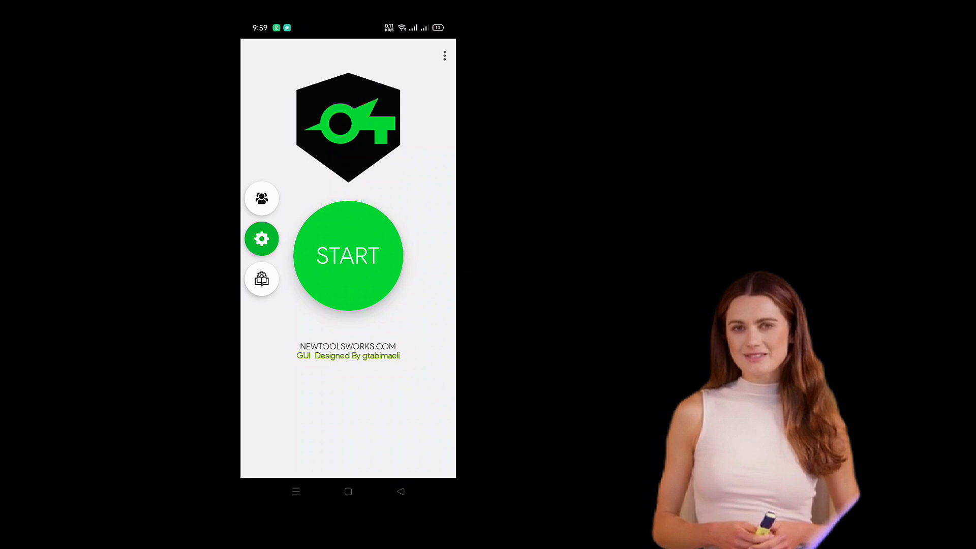
Step: Set Tunnel Mode to Custom SSH in the configuration and bring up the SSH server form
left_click(261, 238)
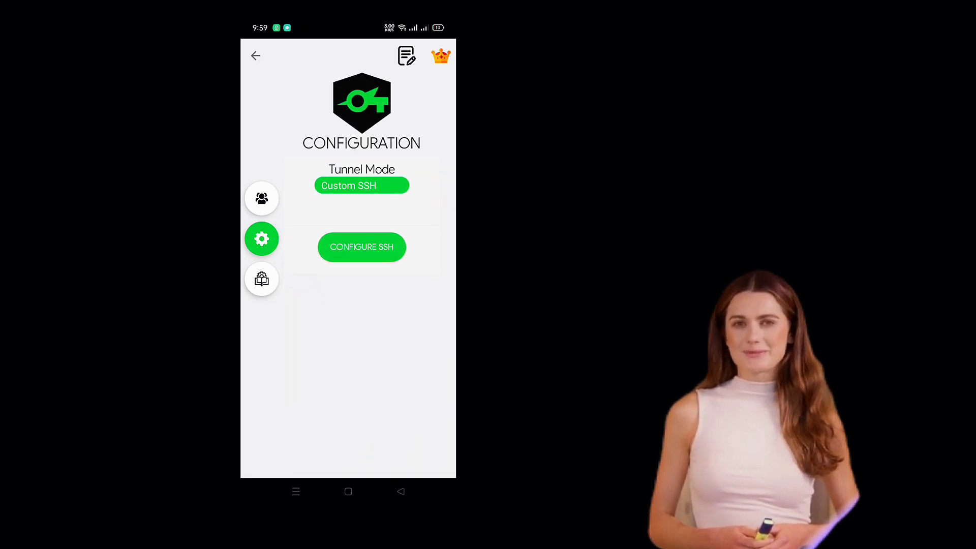
left_click(361, 185)
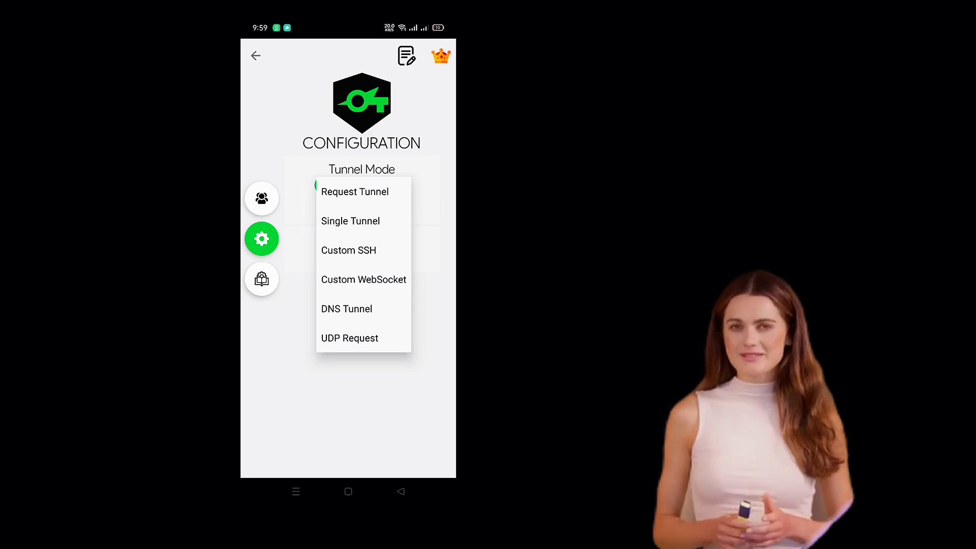
left_click(348, 250)
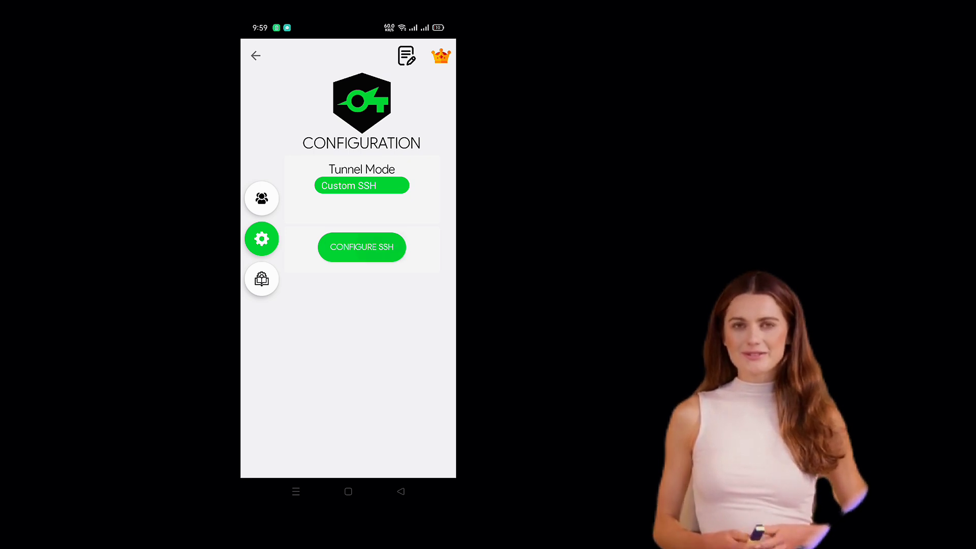
left_click(361, 247)
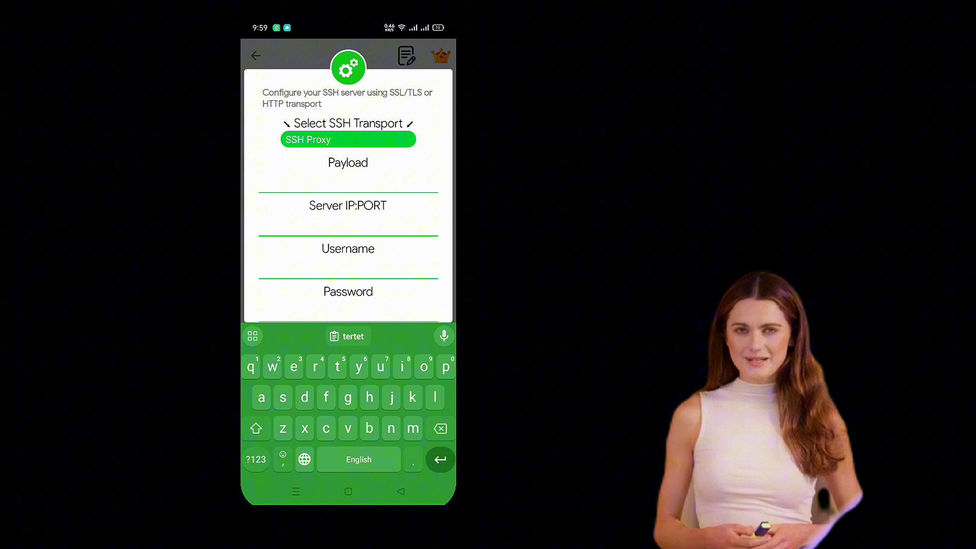
left_click(347, 139)
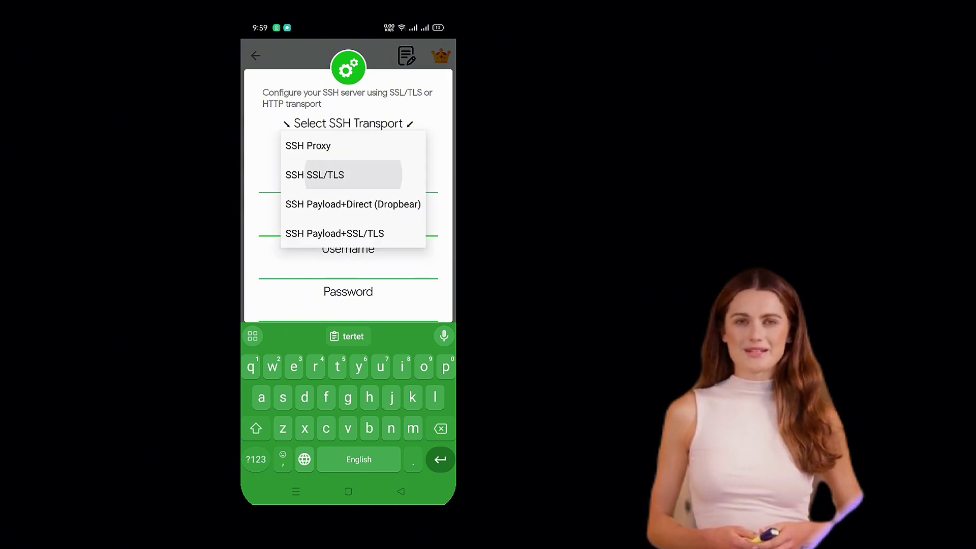
left_click(316, 175)
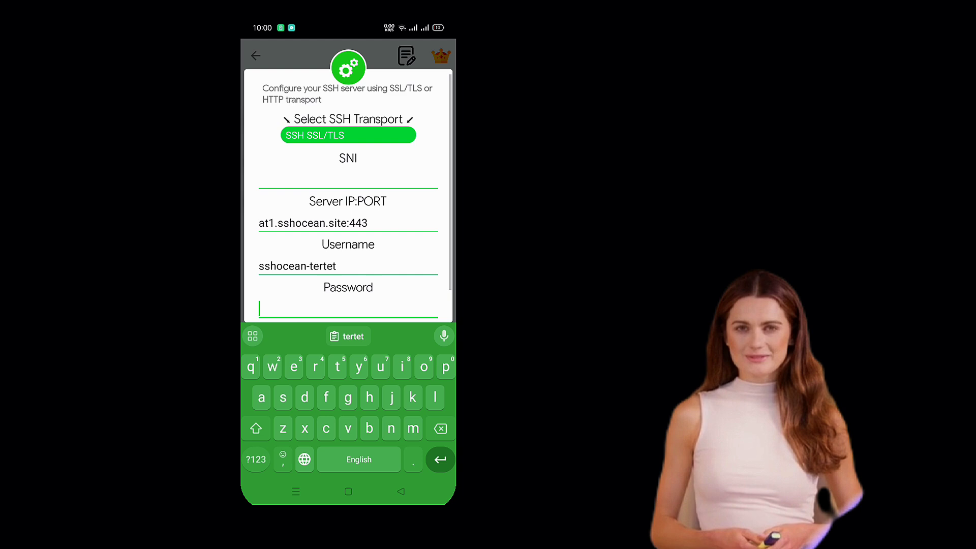
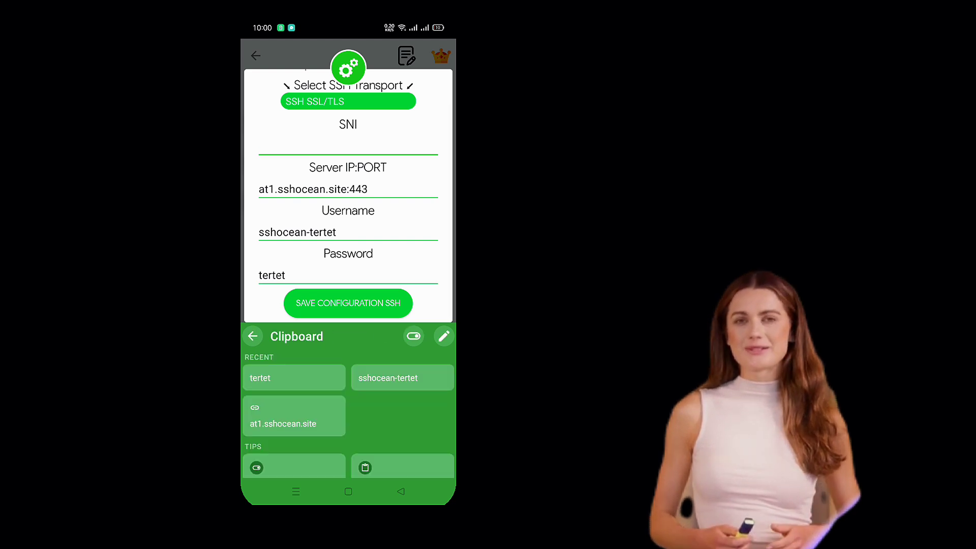
left_click(402, 377)
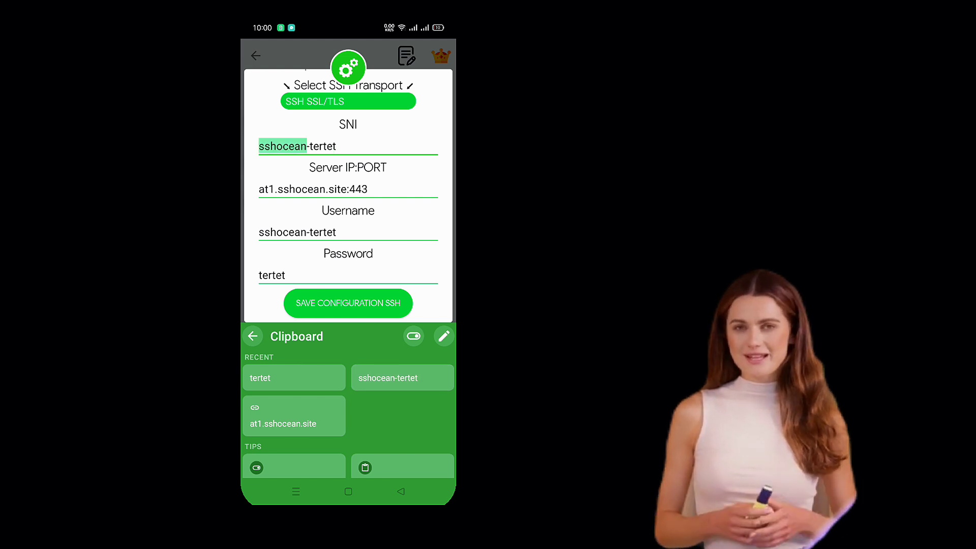
left_click(293, 423)
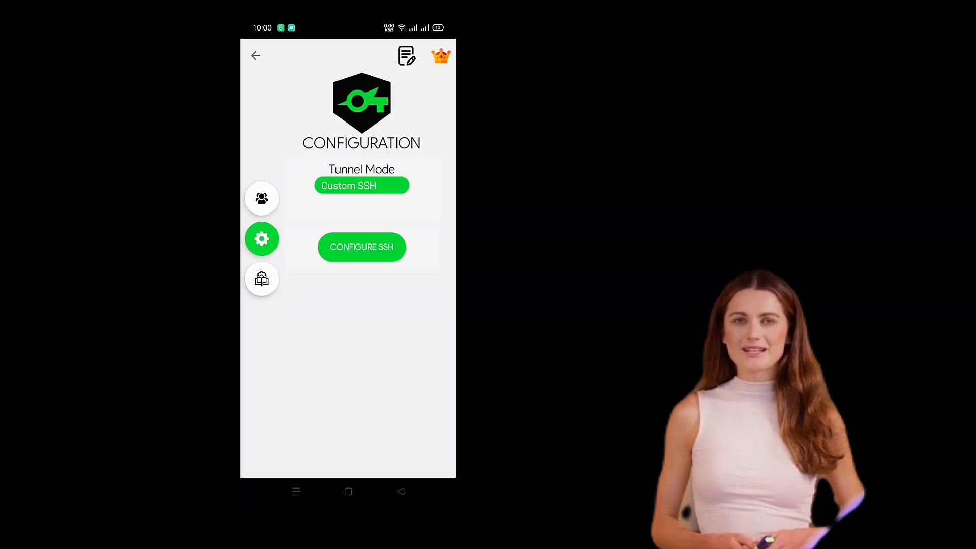
Step: Return to the main screen and start the tunnel until it reports SSH Connected
left_click(255, 55)
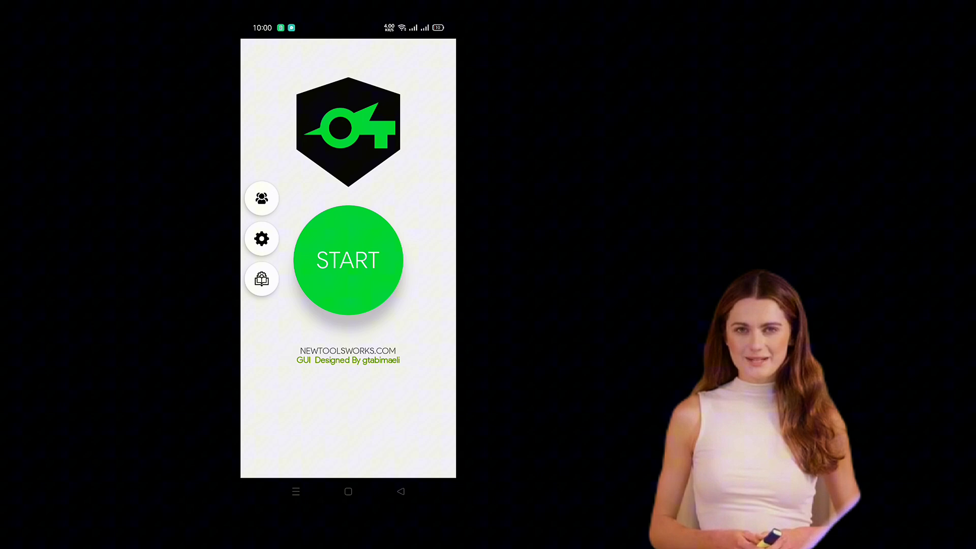
left_click(347, 259)
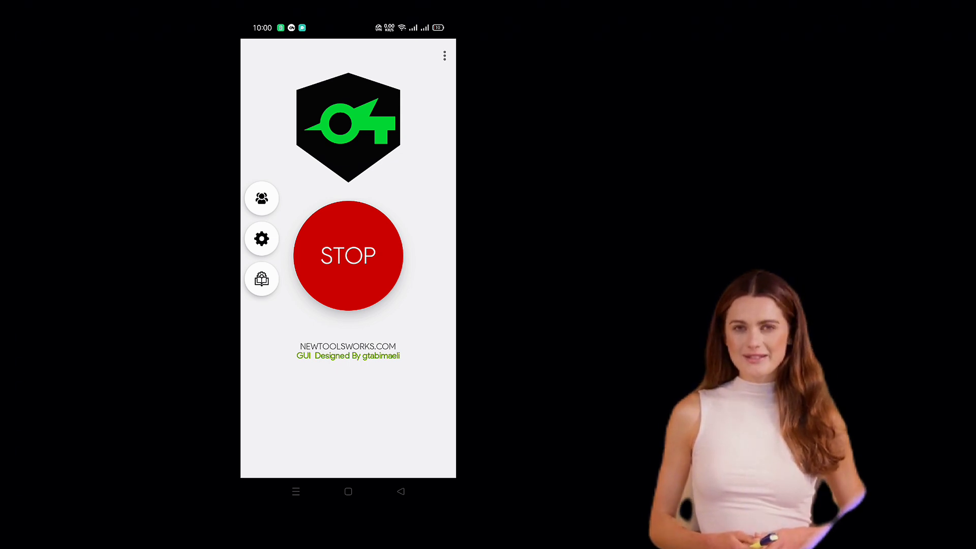
left_click(347, 255)
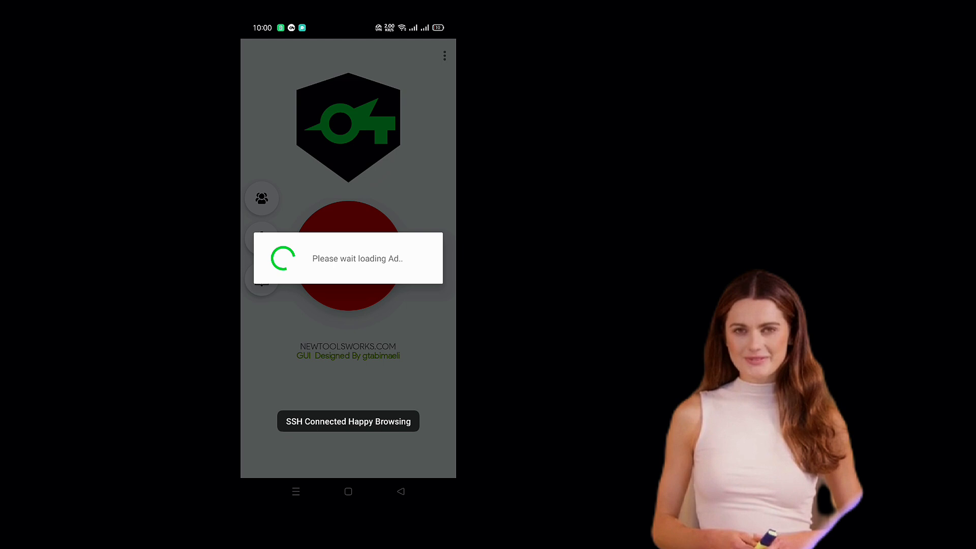